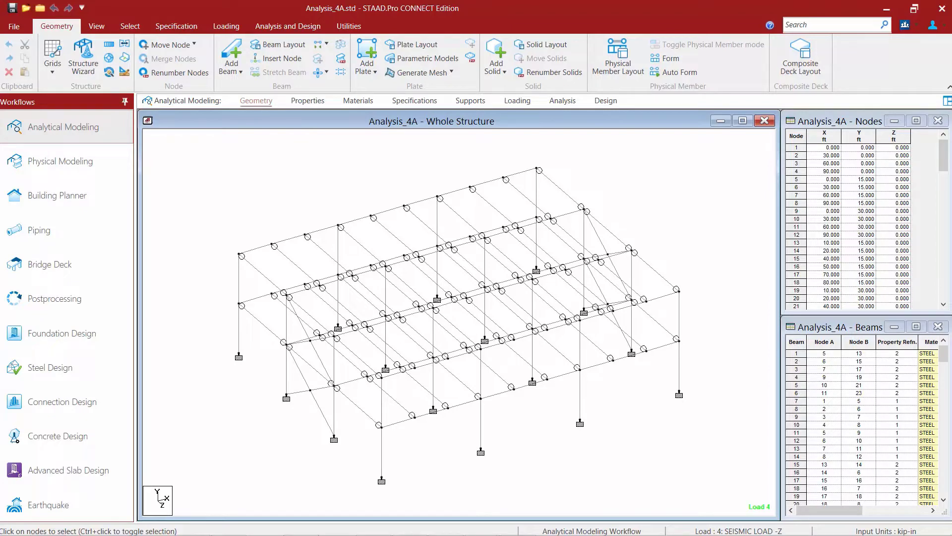
mouse_move(271, 321)
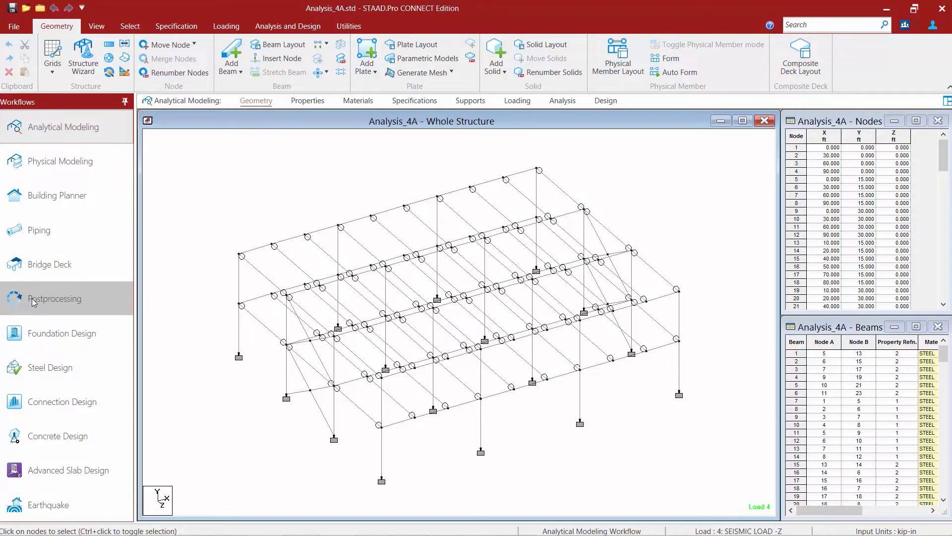
Step: Switch to the Postprocessing workflow to see the frame's displacement results
click(55, 298)
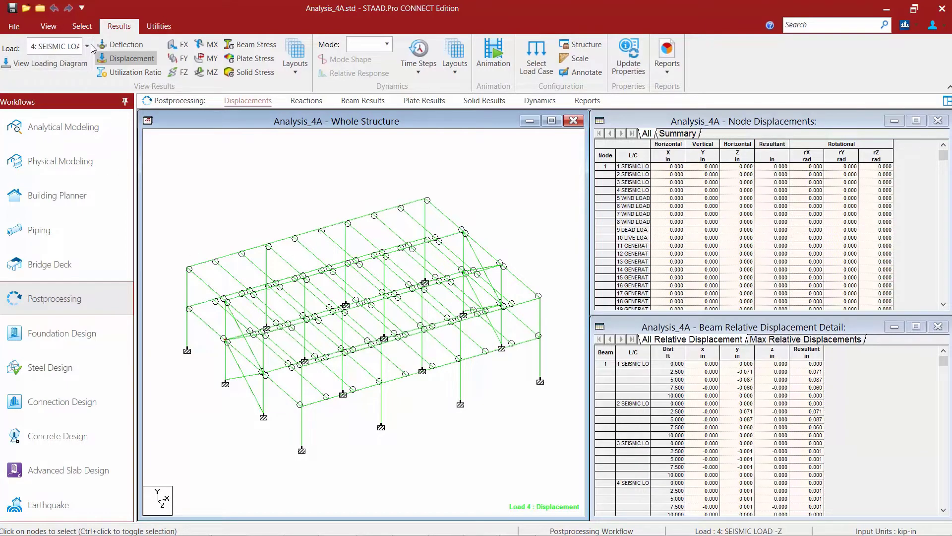
Step: Open the Load list in the Results ribbon to pick 10: LIVE LOAD
click(88, 47)
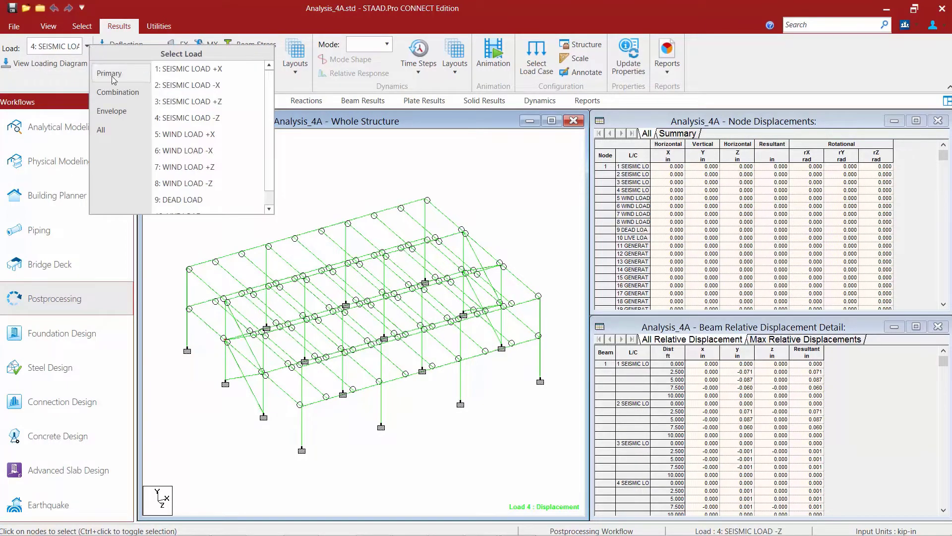
mouse_move(209, 182)
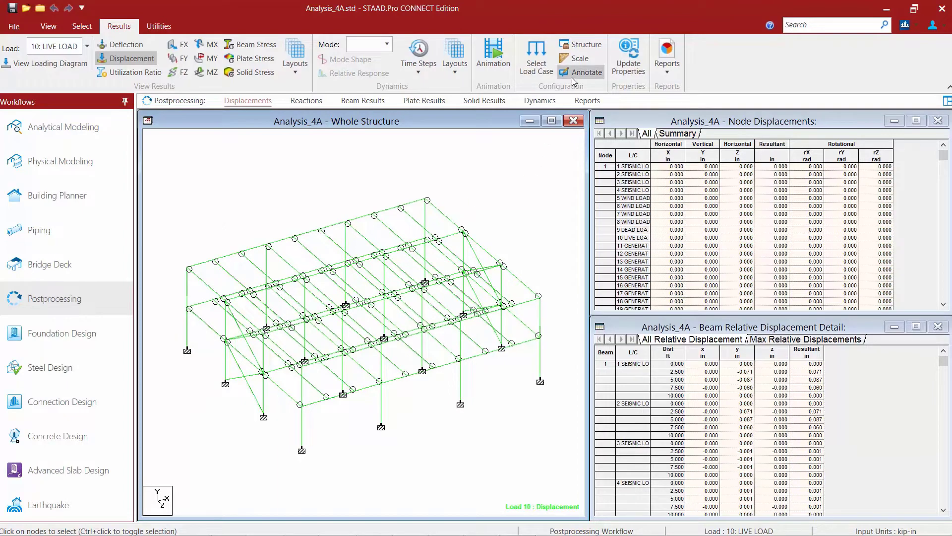
Step: In Annotation settings, restrict the range to members with property R2: W12X19
click(585, 72)
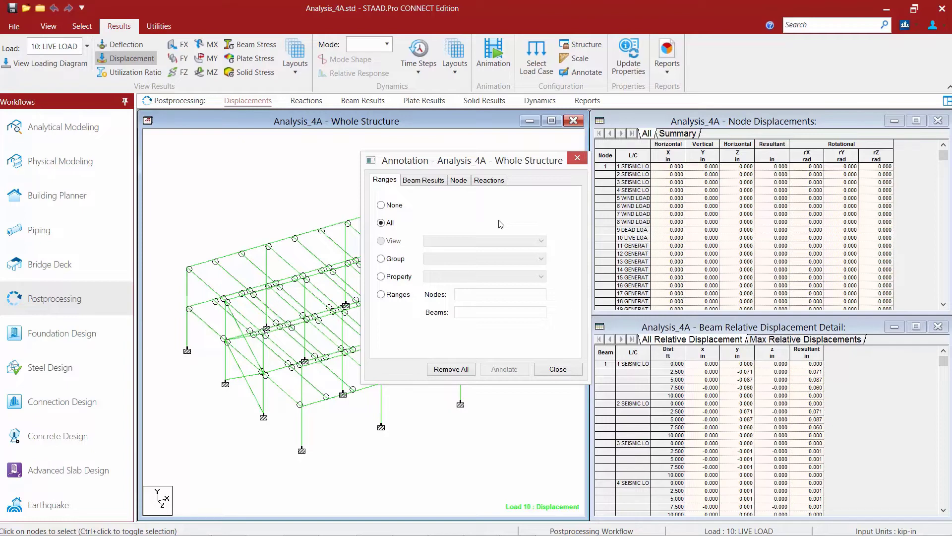
click(381, 277)
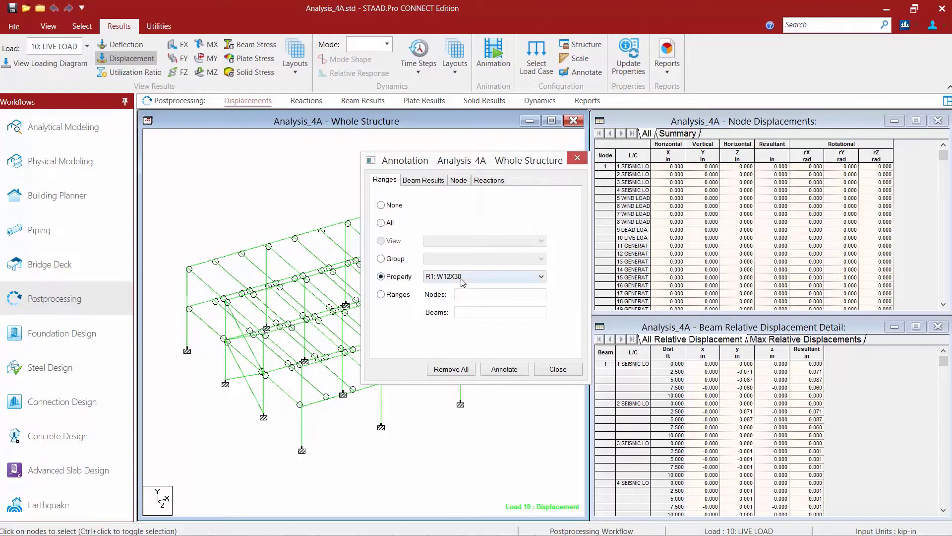
click(540, 277)
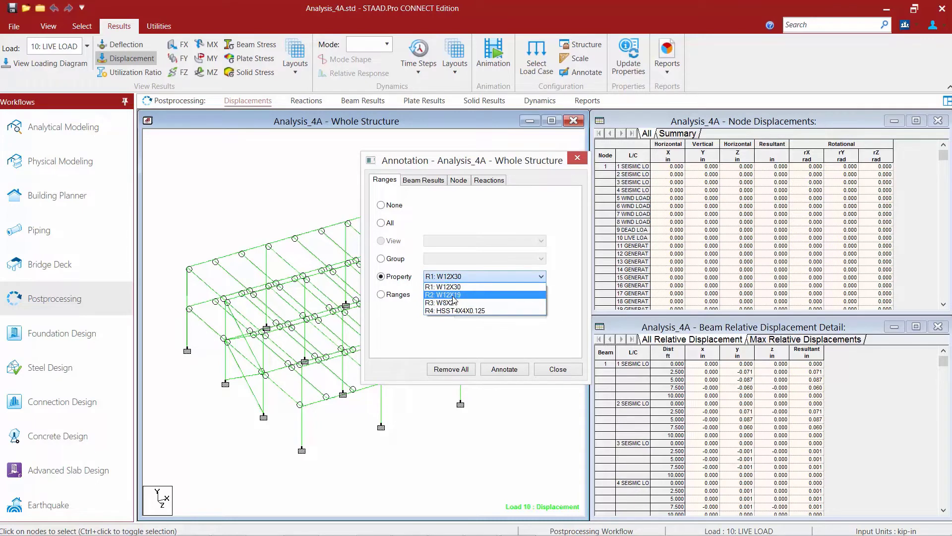
click(444, 295)
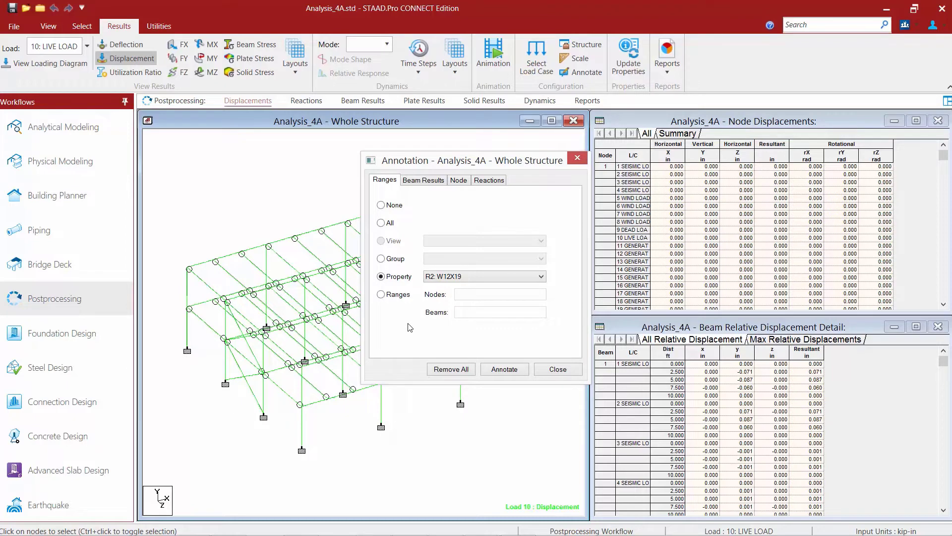
click(424, 179)
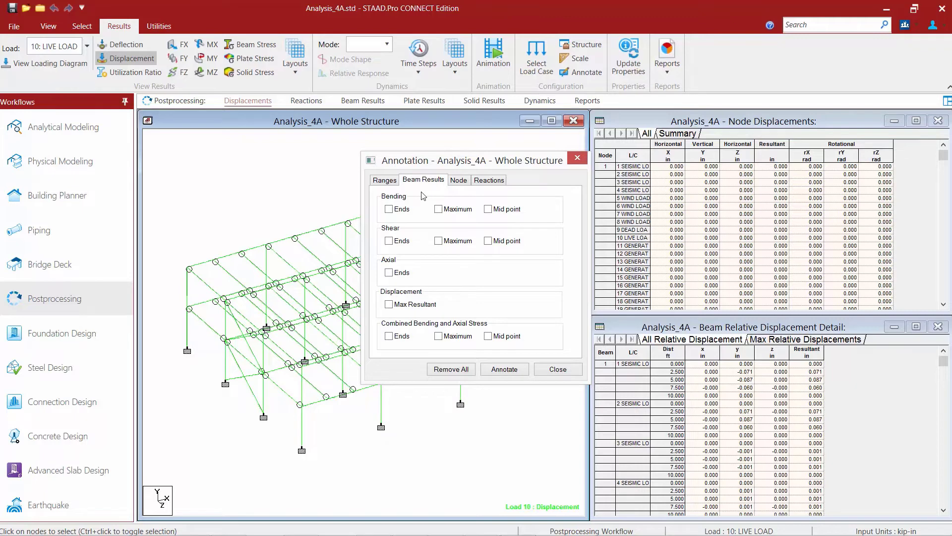
Step: Tick Displacement Max Resultant for beams and review the Node and Reactions options
click(389, 304)
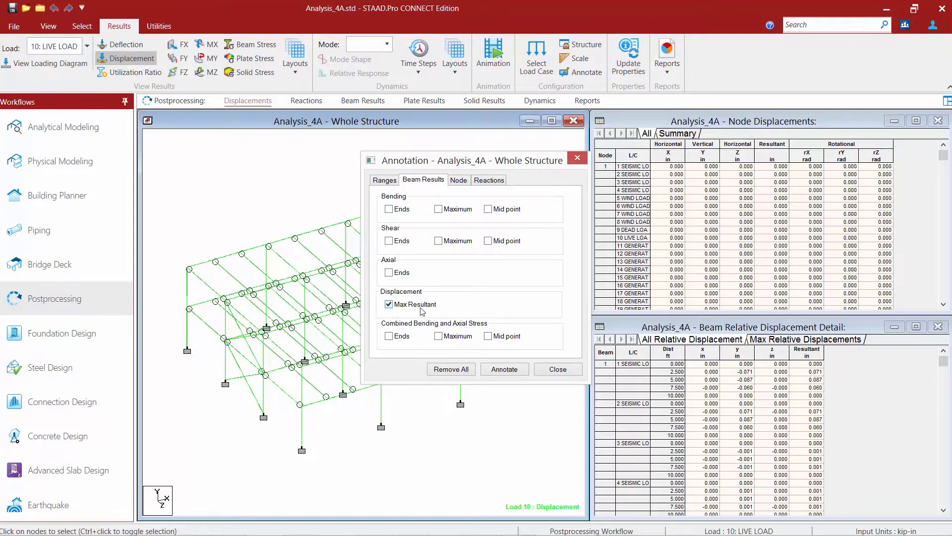
mouse_move(489, 312)
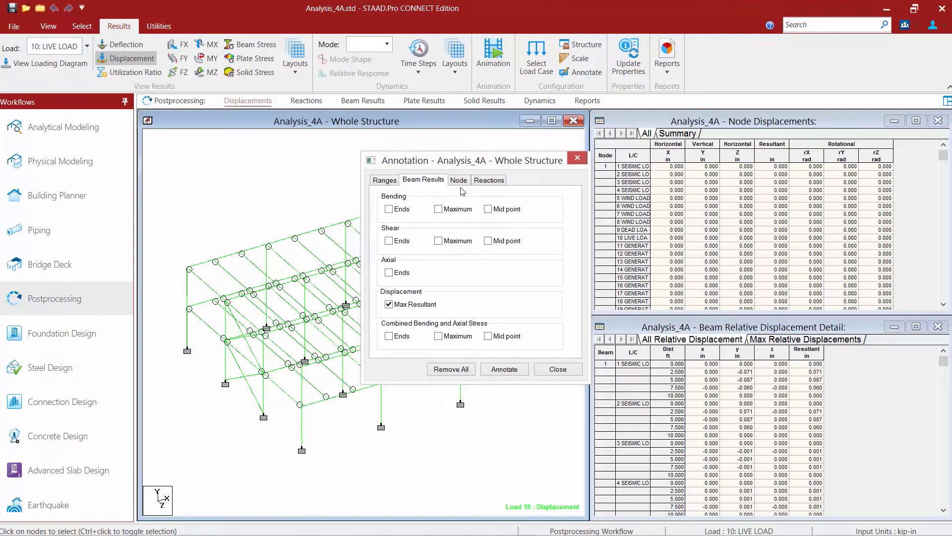
click(458, 180)
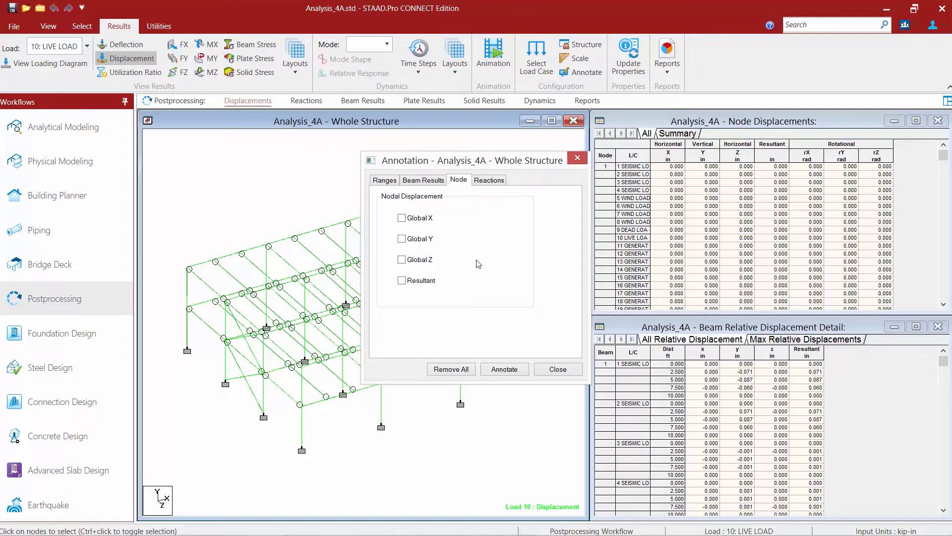
mouse_move(484, 217)
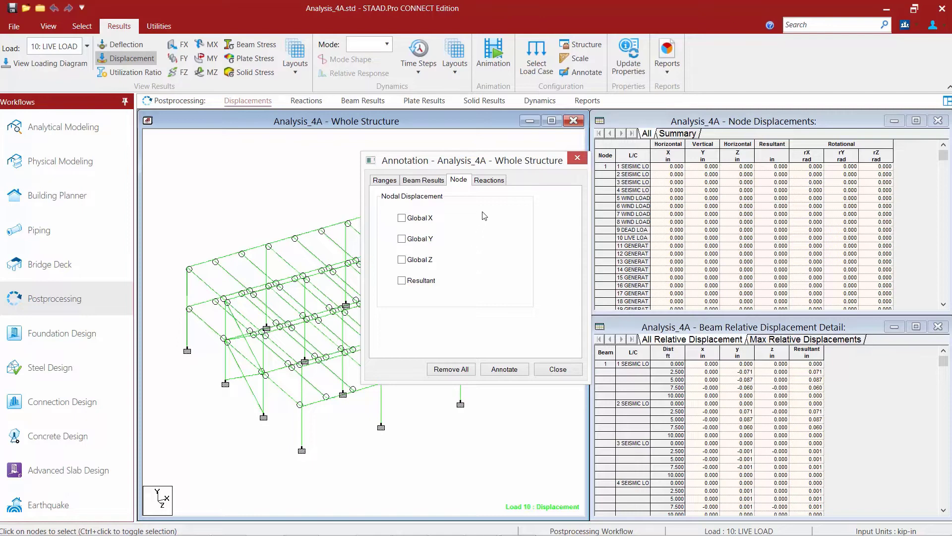
click(489, 179)
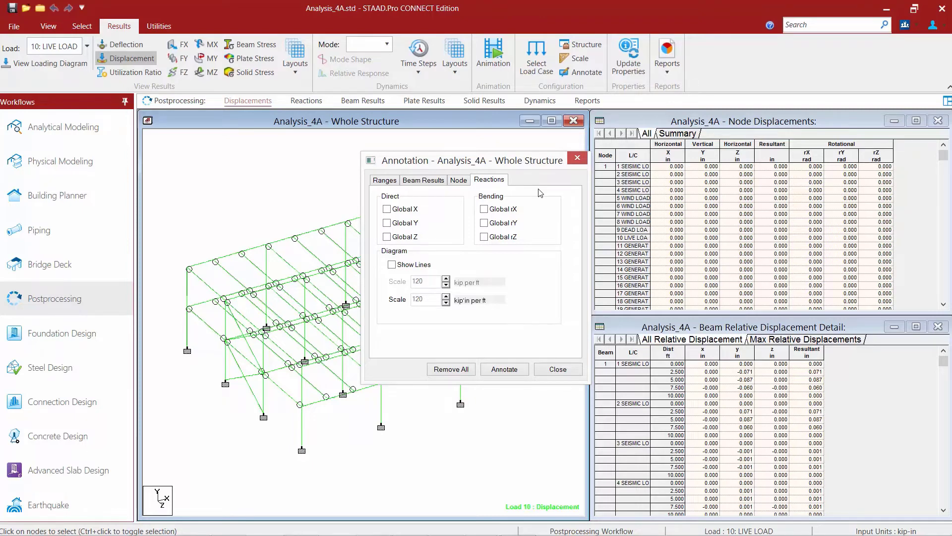
Step: Annotate the W12X19 beams with max resultant displacement labels and close the dialog
click(504, 369)
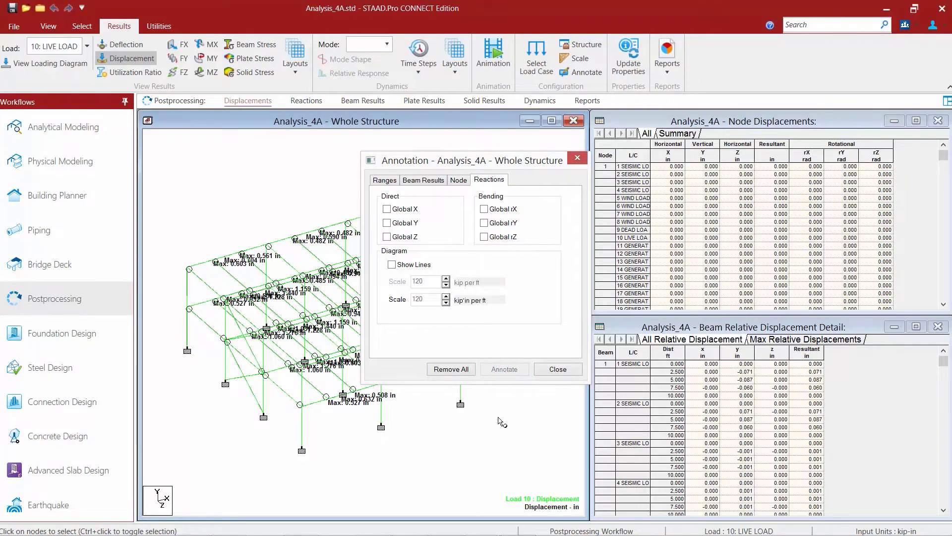
drag(467, 160, 590, 178)
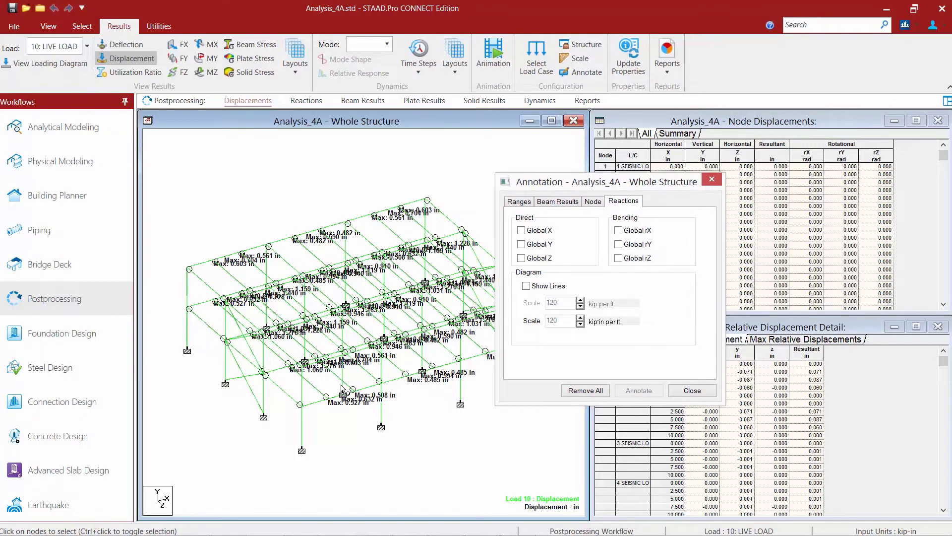
mouse_move(407, 415)
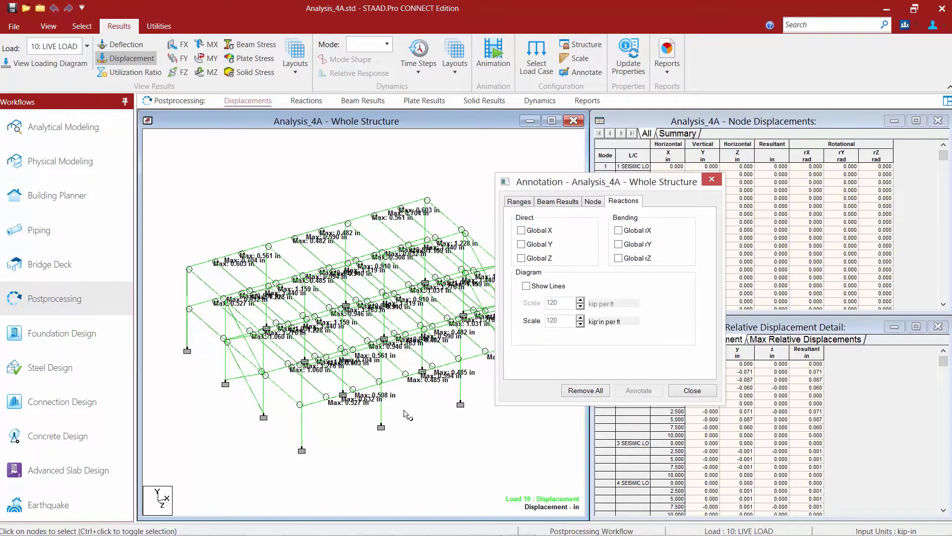
click(691, 389)
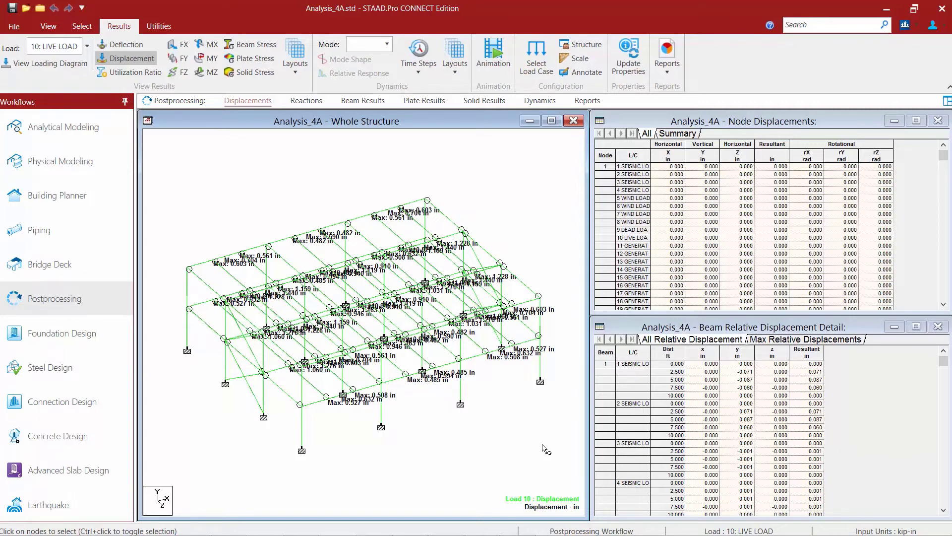
mouse_move(428, 423)
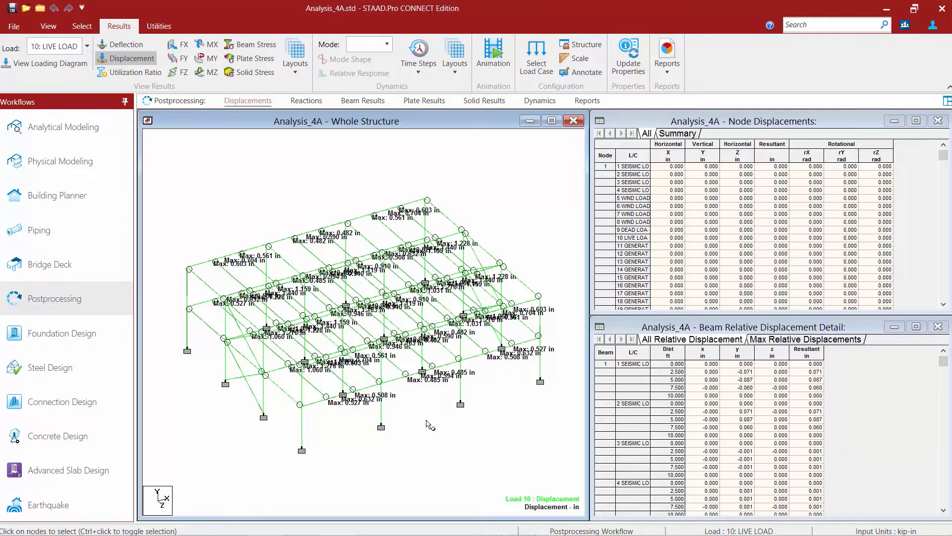
click(48, 25)
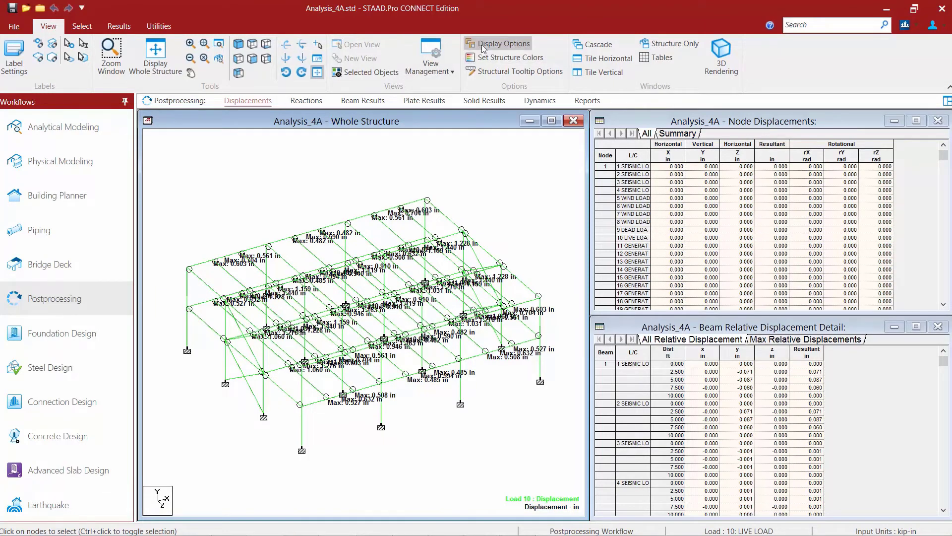
Step: In Display Options > Structure Units, set Displacement decimal places to 2
click(504, 43)
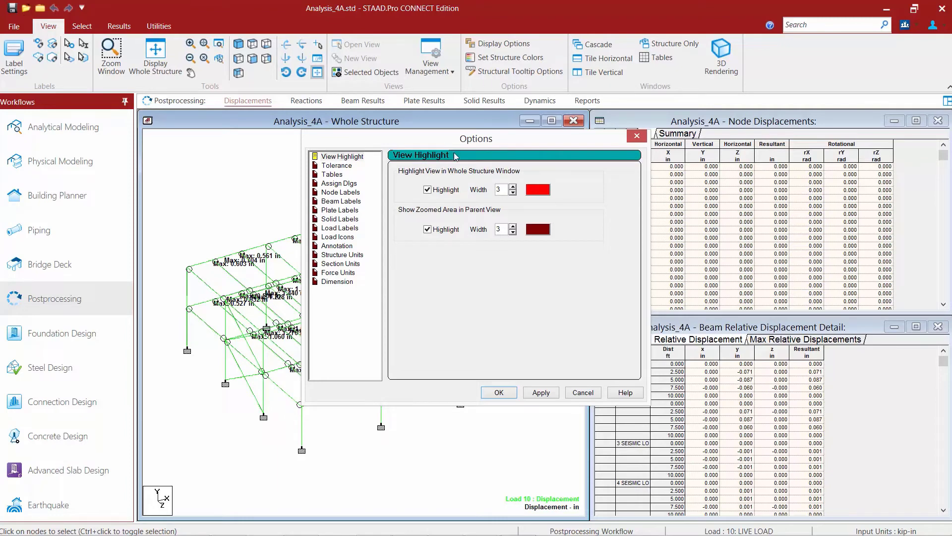
click(341, 202)
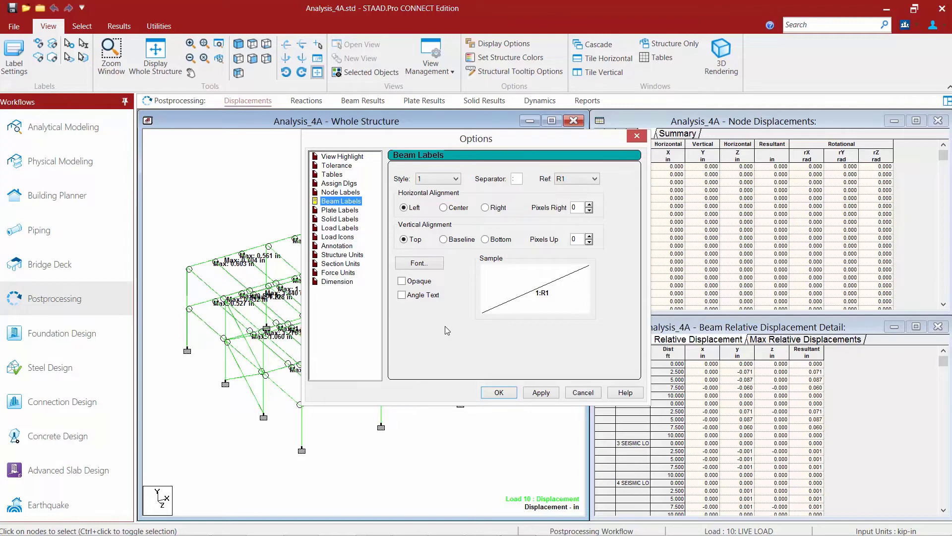
click(342, 255)
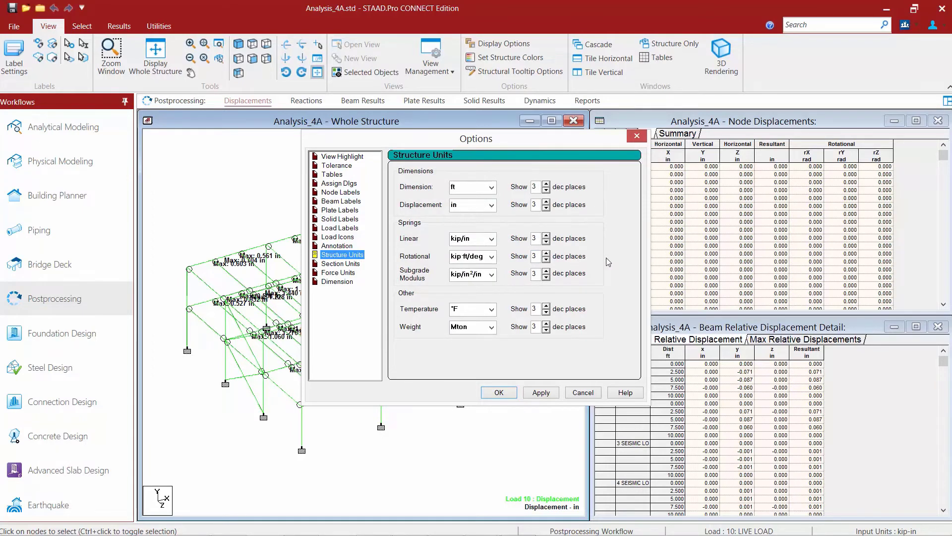
mouse_move(232, 269)
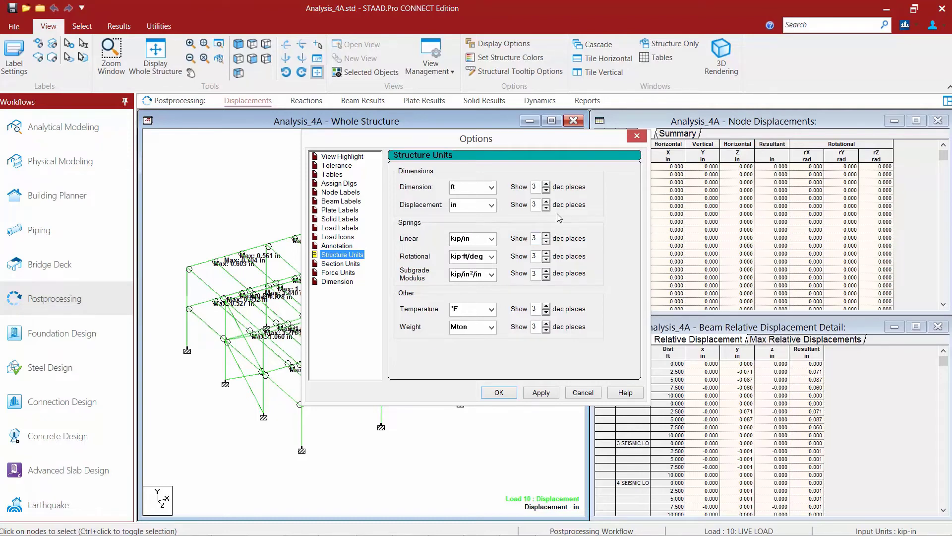
click(546, 208)
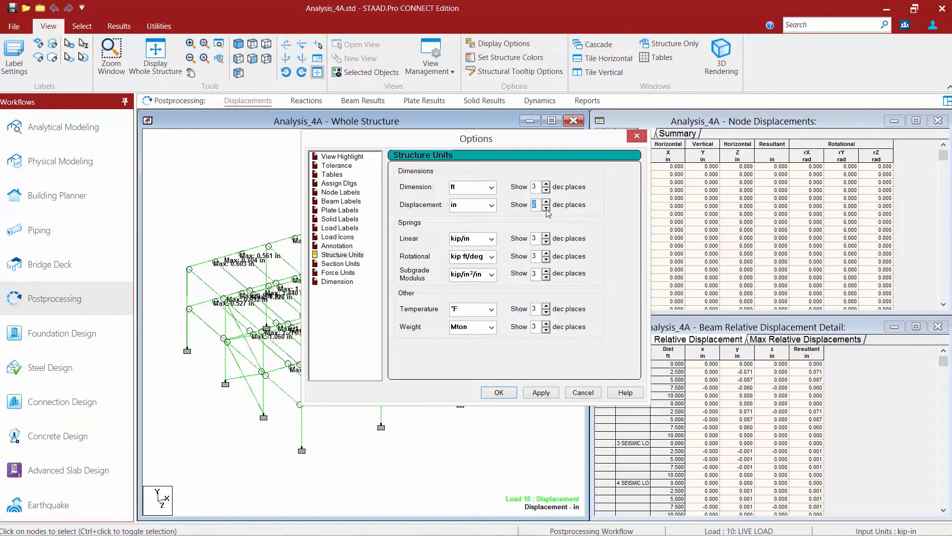
click(546, 207)
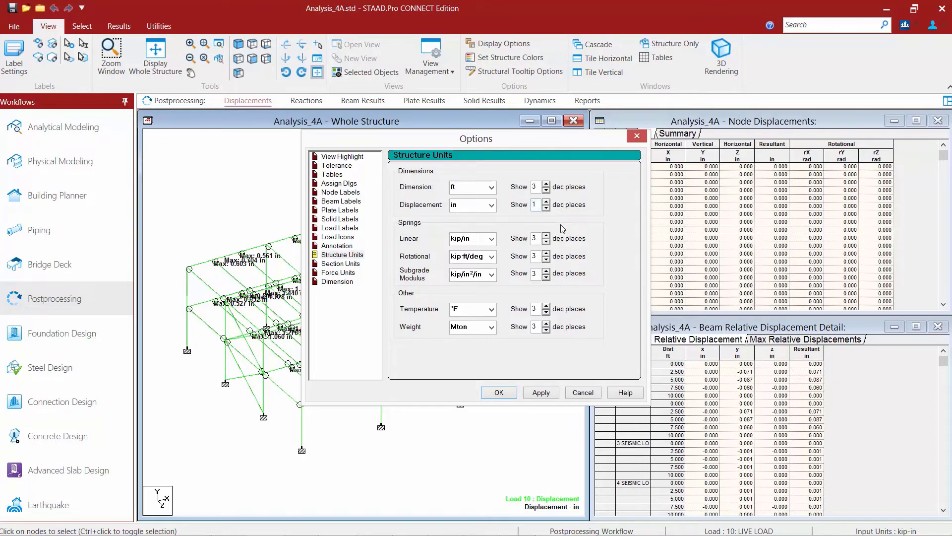
click(546, 201)
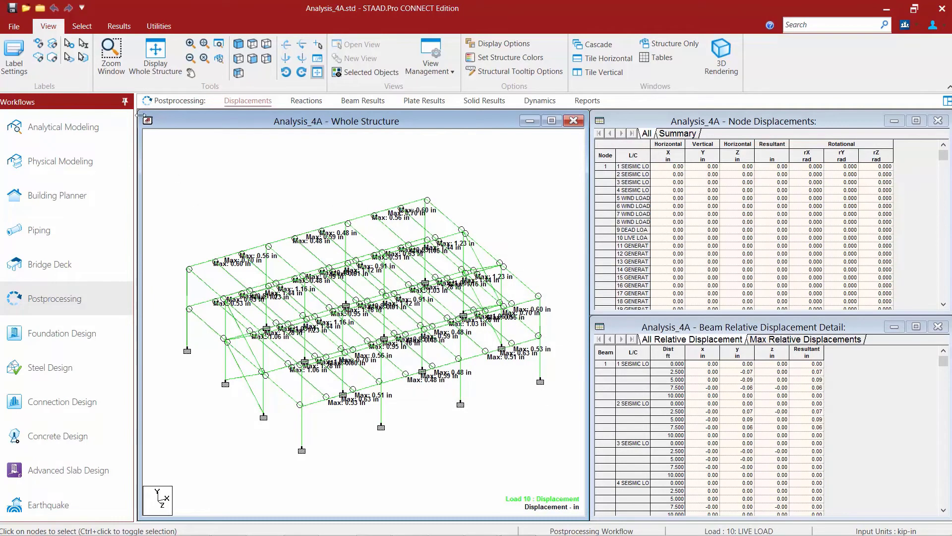
Step: Return to the Results ribbon for load case 10: LIVE LOAD
click(119, 26)
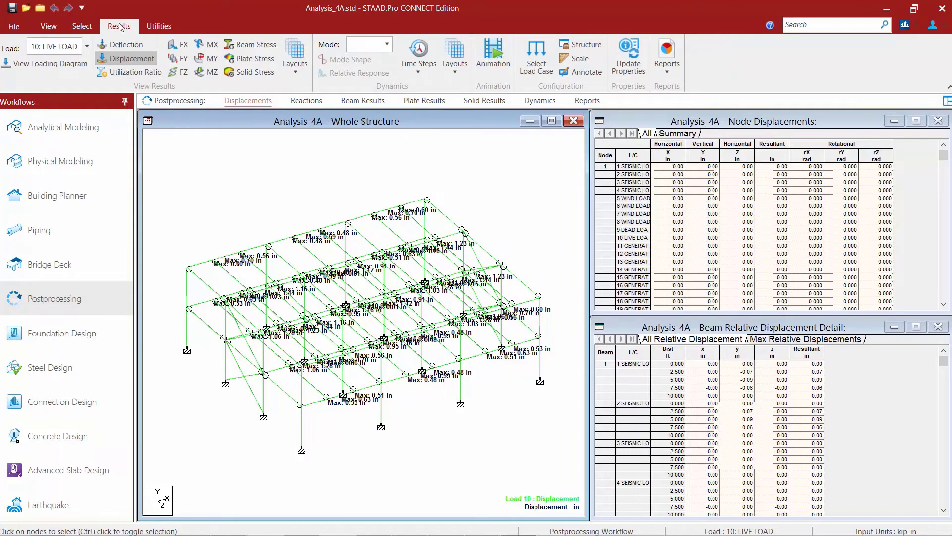
mouse_move(580, 71)
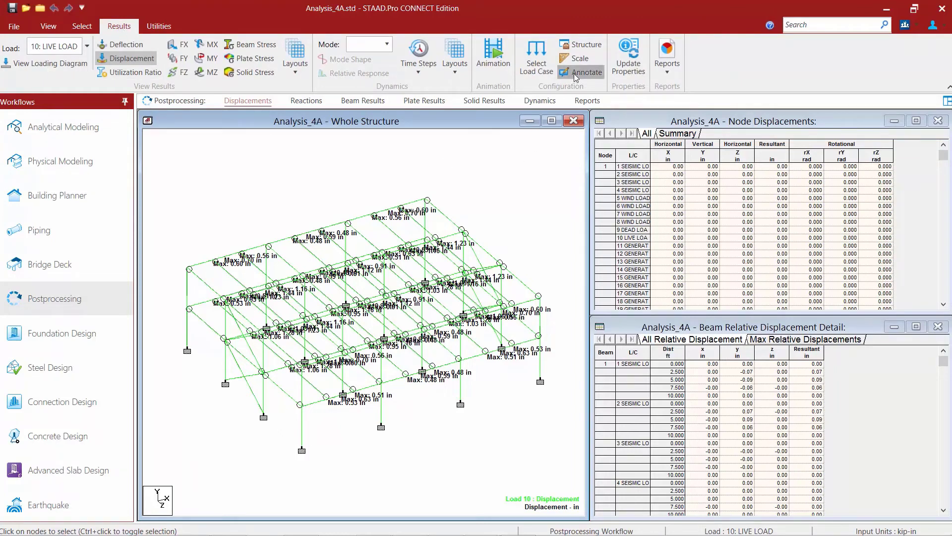